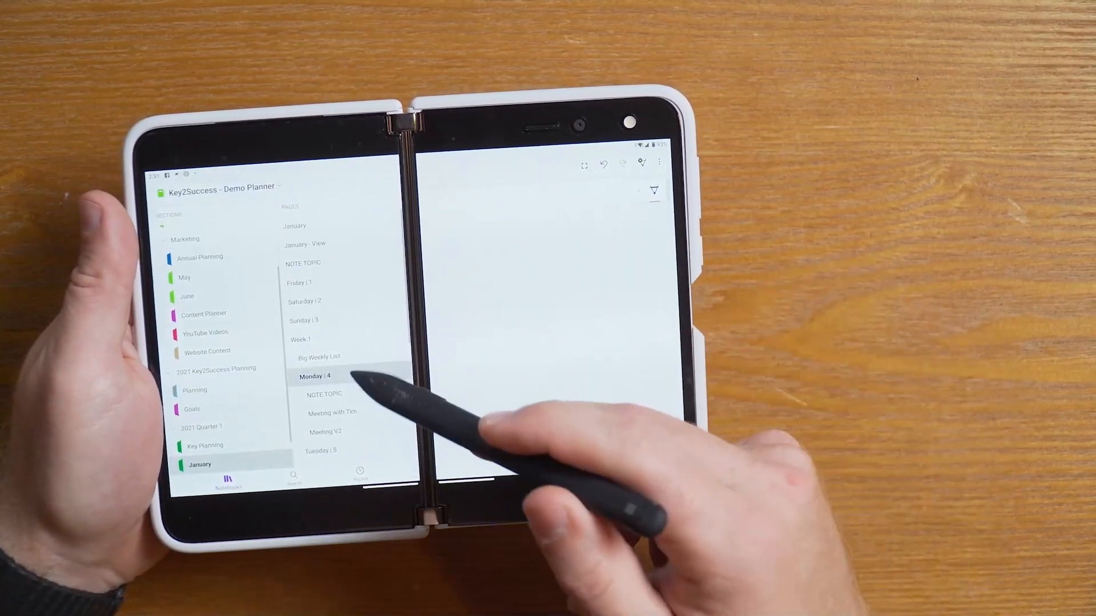
left_click(319, 356)
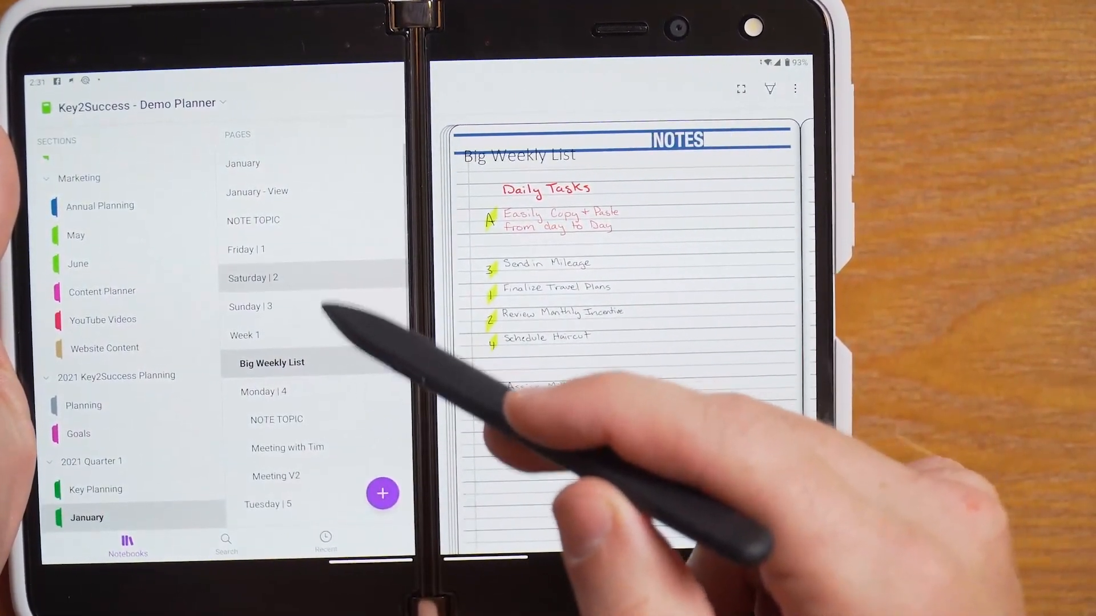
left_click(264, 389)
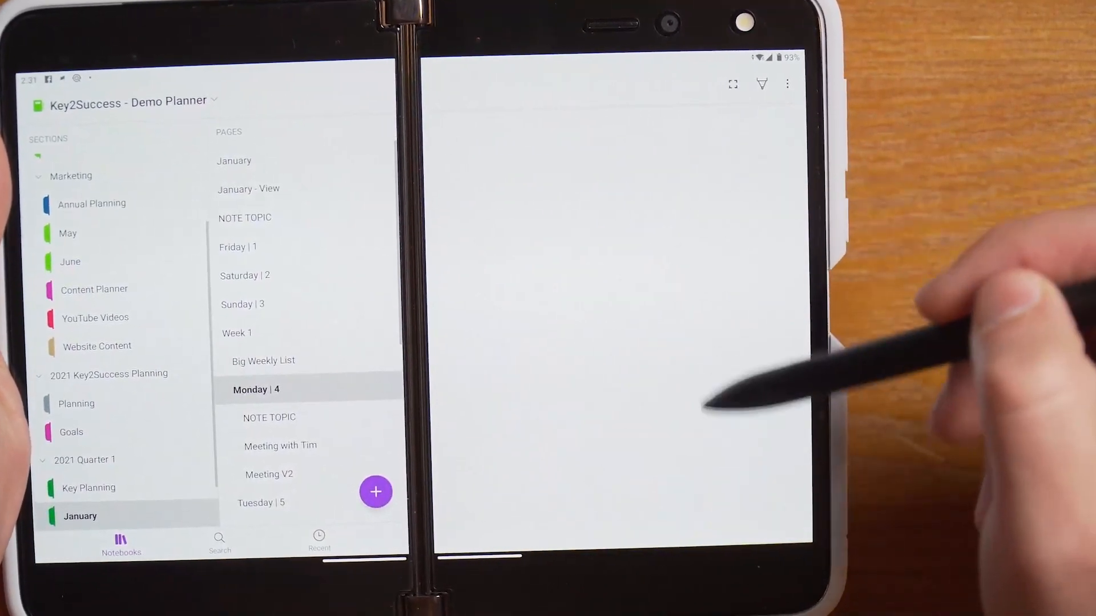